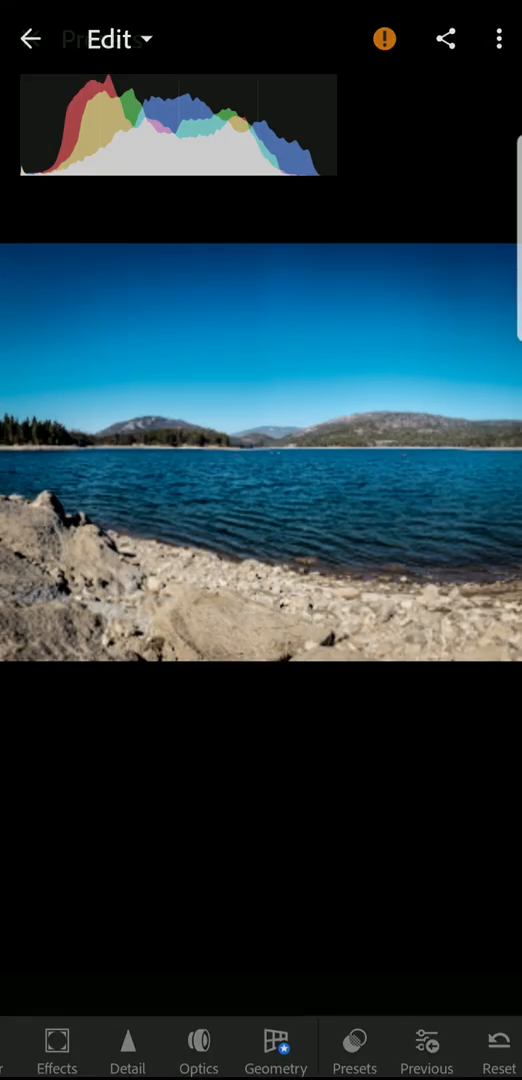
# - Show the Portraits Volume 1 (New Layer) preset group with 07 - Sideshow on the lake photo
pyautogui.click(356, 1056)
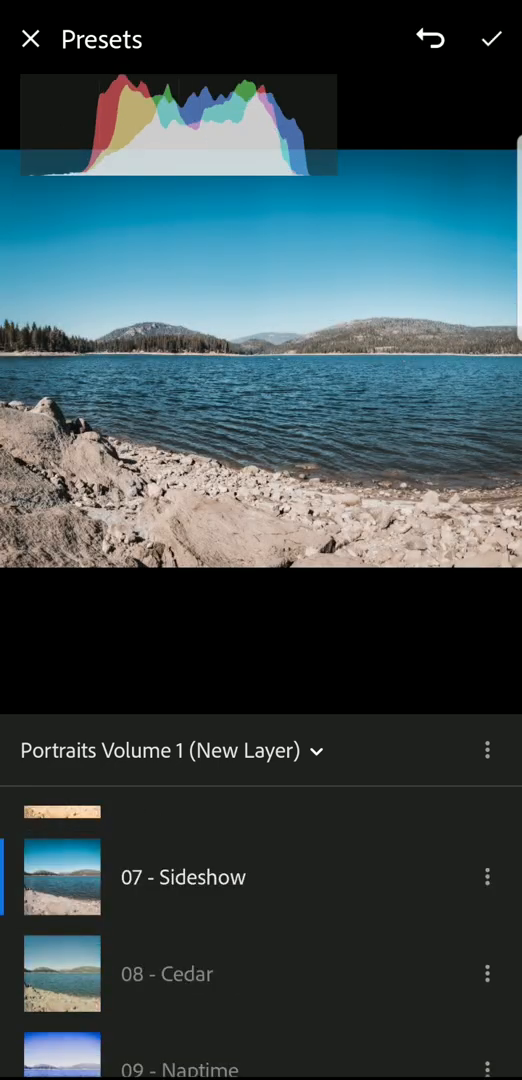
pyautogui.scroll(-3)
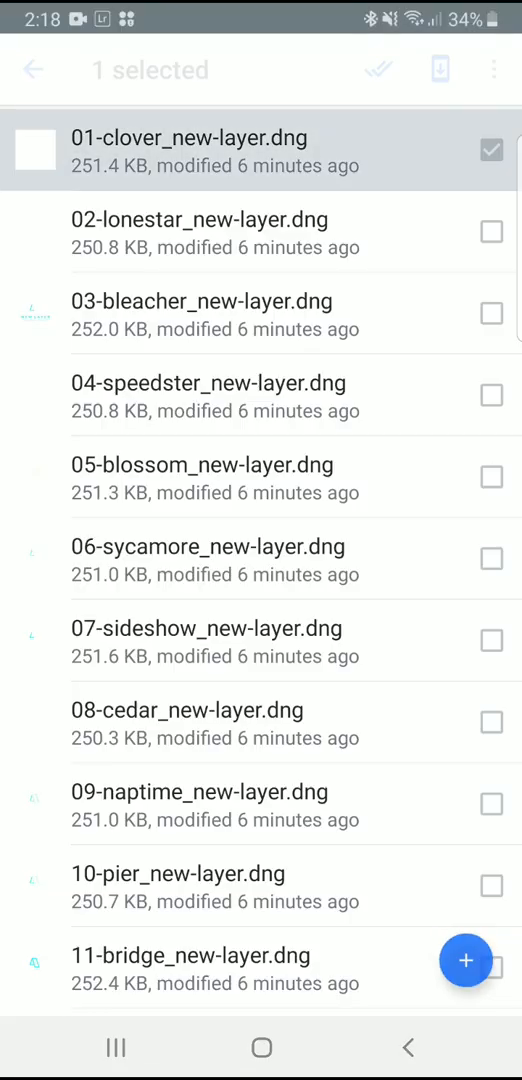
pyautogui.click(380, 68)
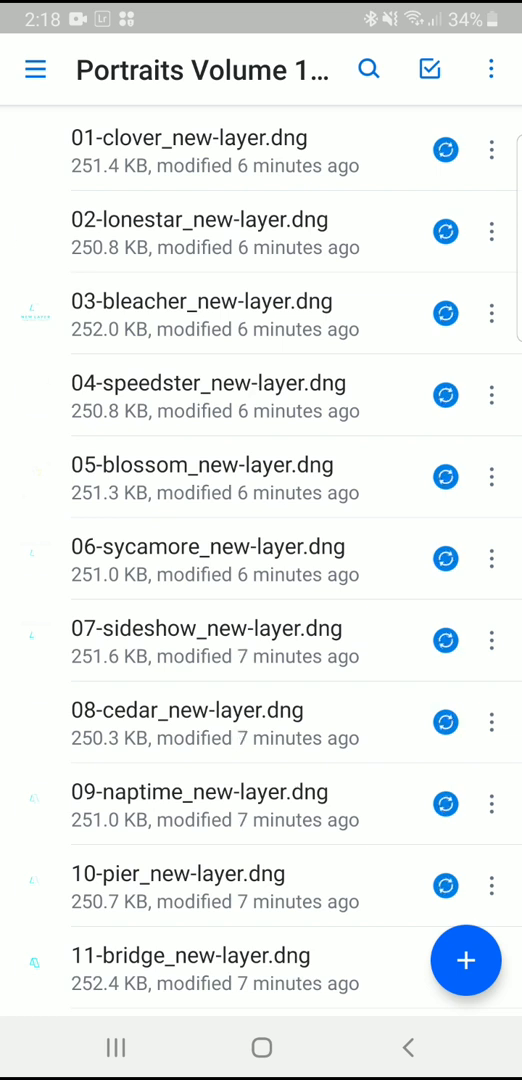
pyautogui.click(464, 960)
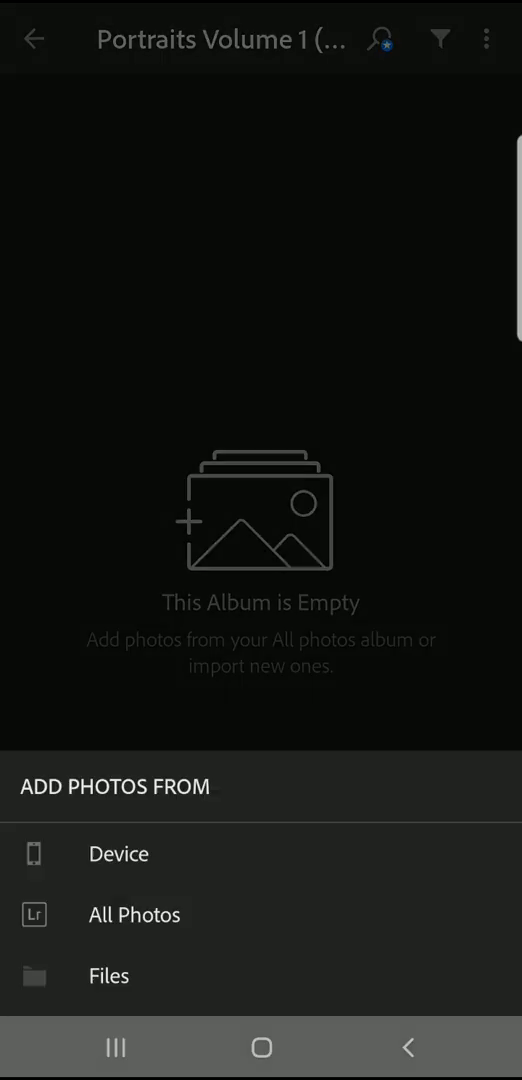
pyautogui.click(134, 914)
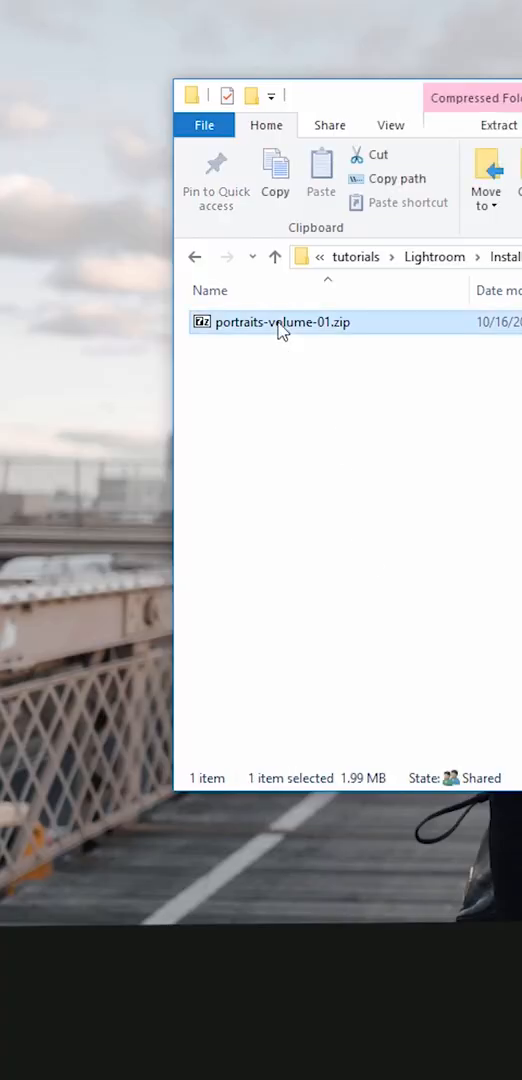
# - Extract portraits-volume-01.zip here with 7-Zip so the preset DNG files appear
pyautogui.rightClick(284, 322)
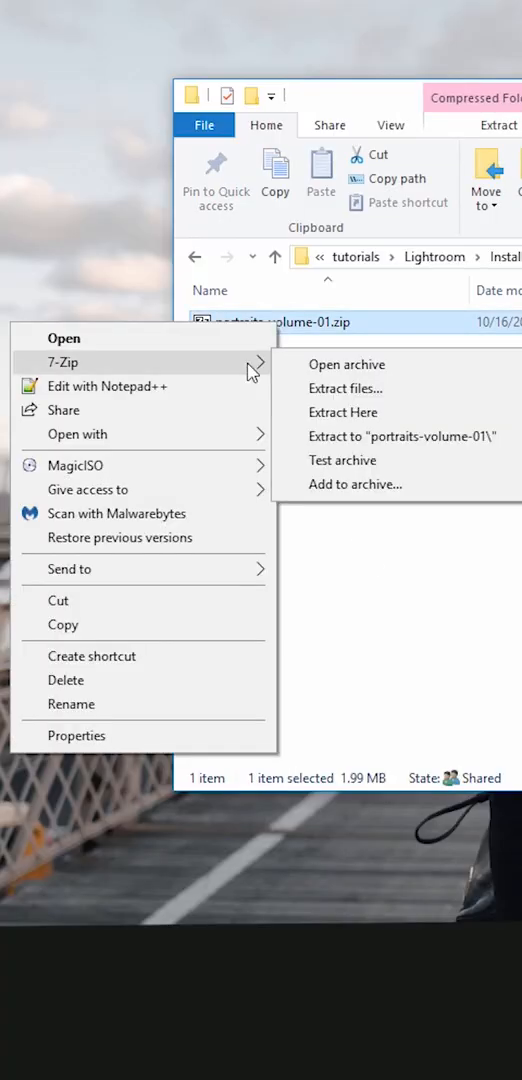
pyautogui.click(344, 412)
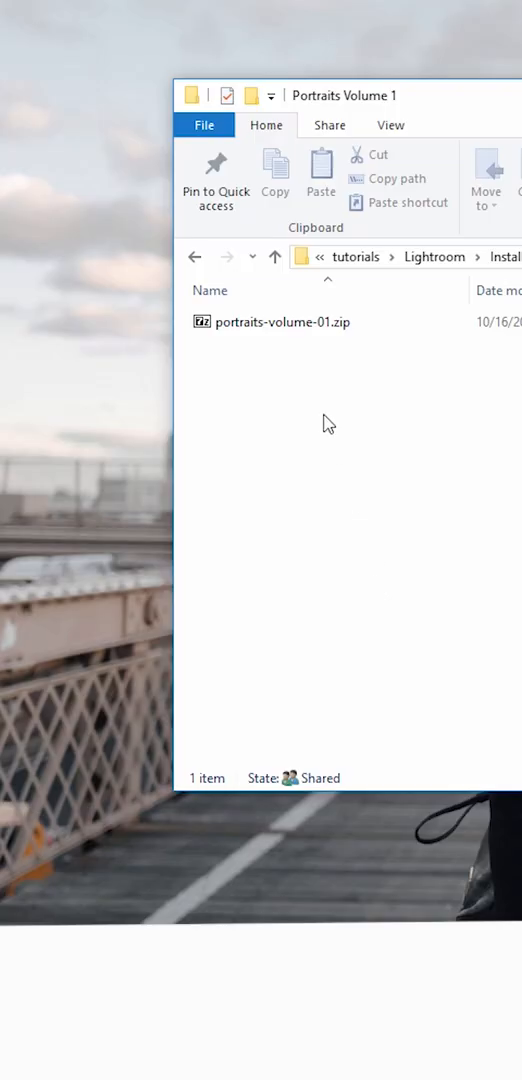
pyautogui.rightClick(284, 320)
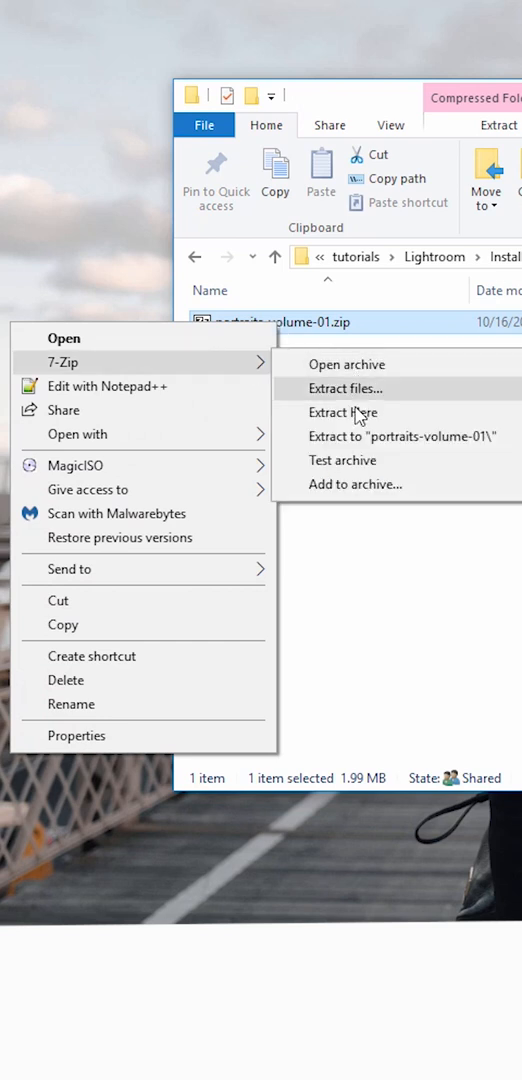
pyautogui.click(342, 412)
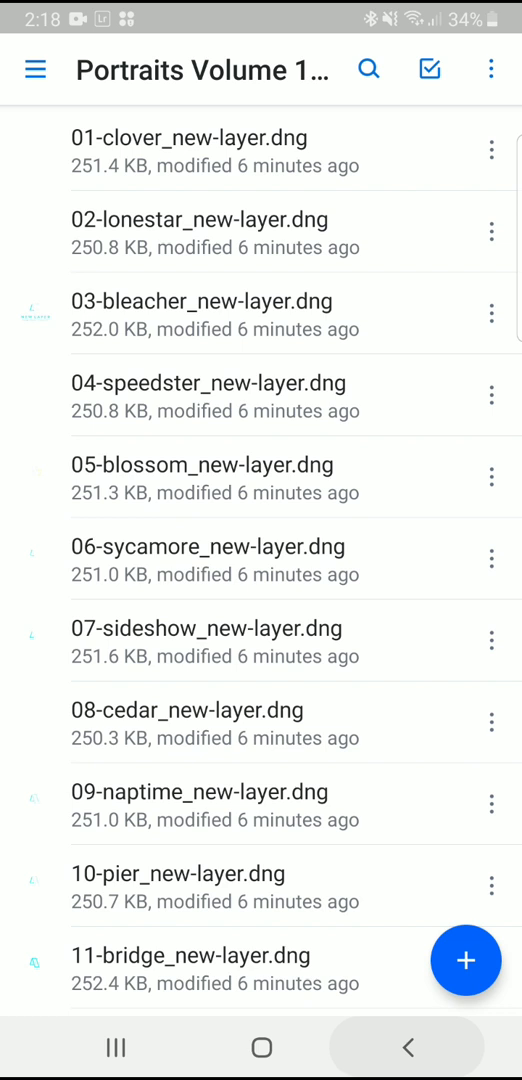
# - Select all 32 preset .dng files in Dropbox and save them to the phone
pyautogui.click(200, 150)
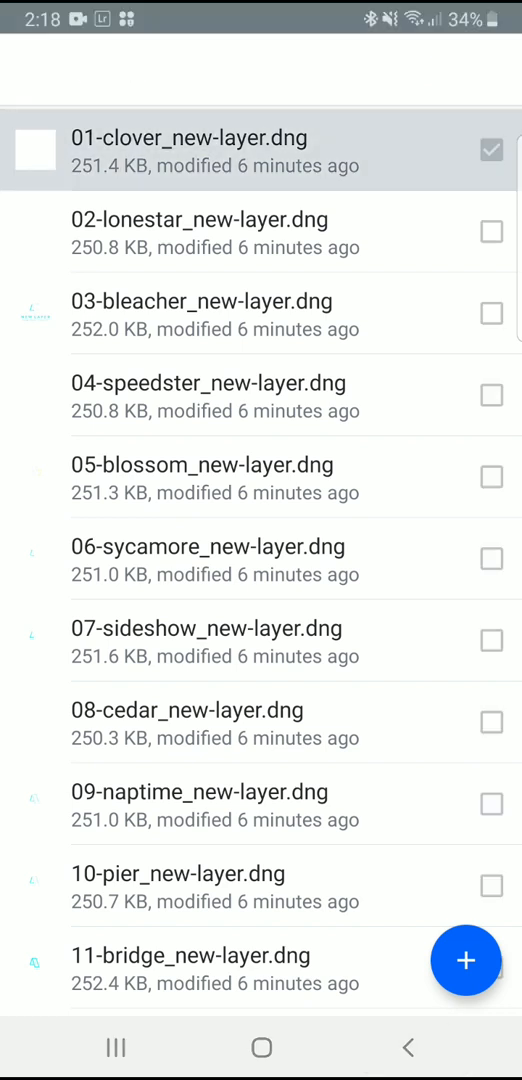
pyautogui.click(378, 68)
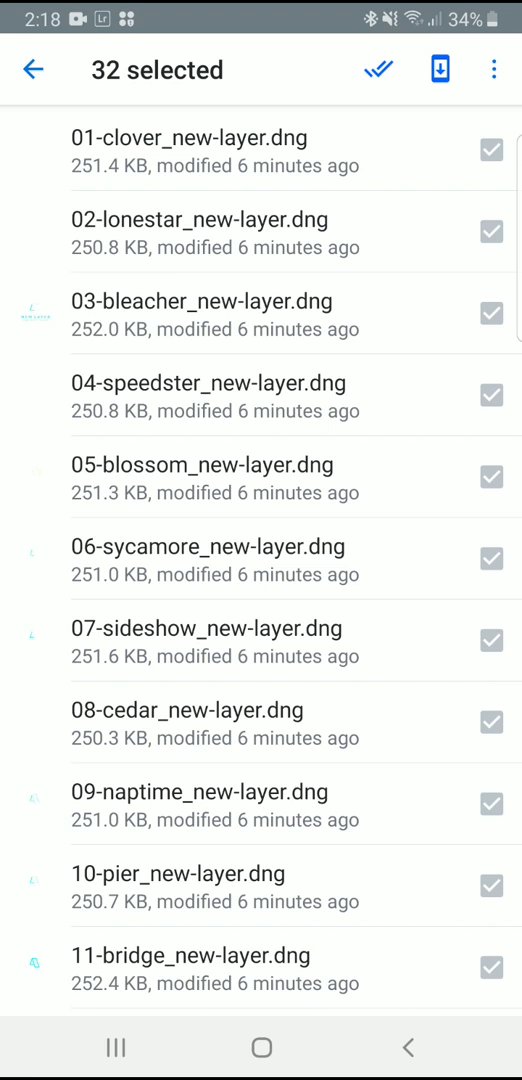
pyautogui.click(36, 68)
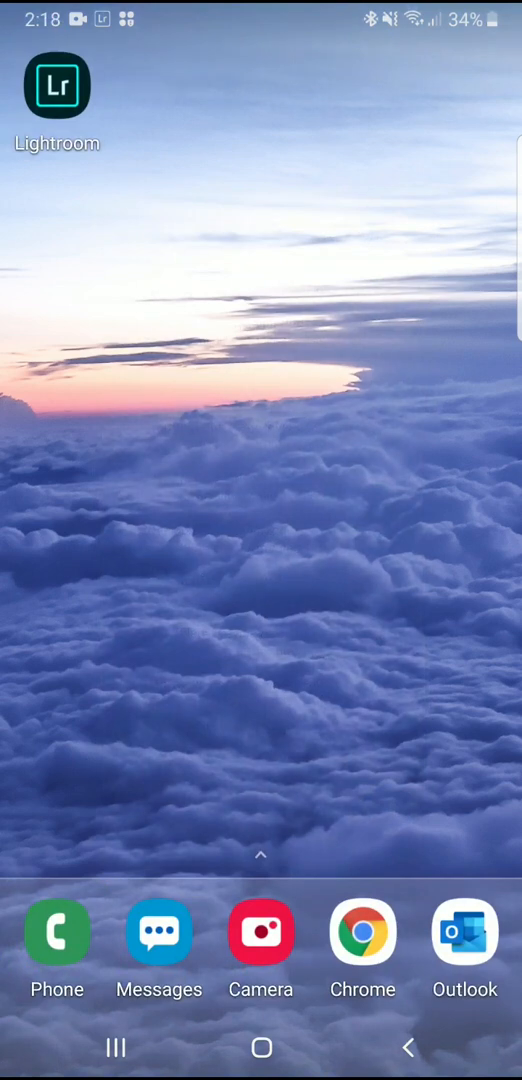
# - Create a new Lightroom album named Portraits Volume 1 (New Layer)
pyautogui.click(56, 84)
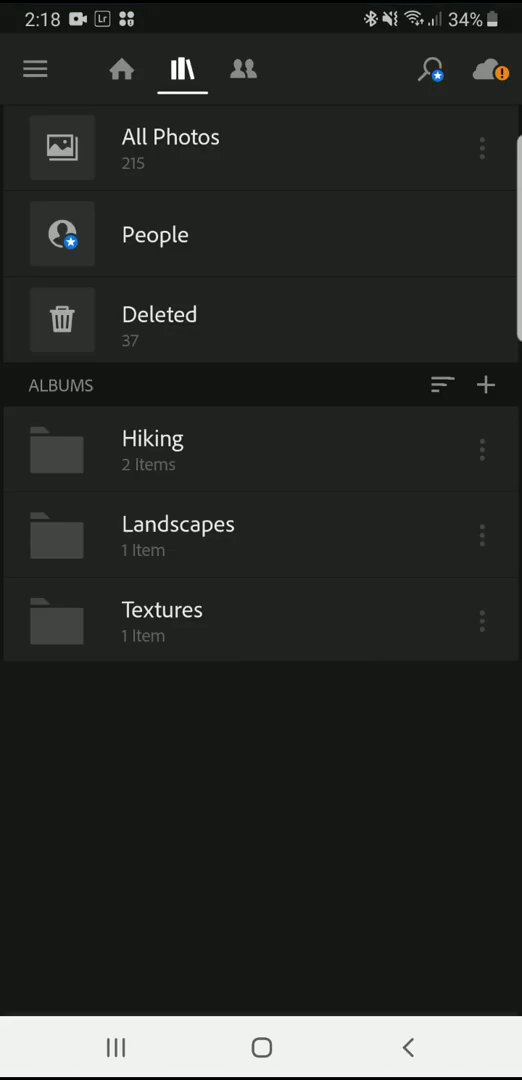
pyautogui.click(484, 384)
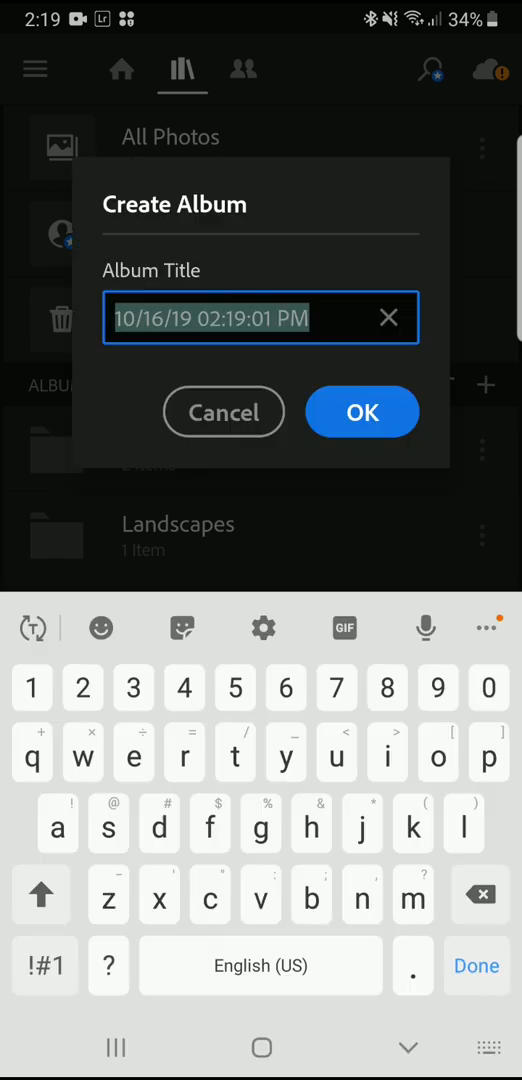
pyautogui.write('Portraits Volume 1 (New La')
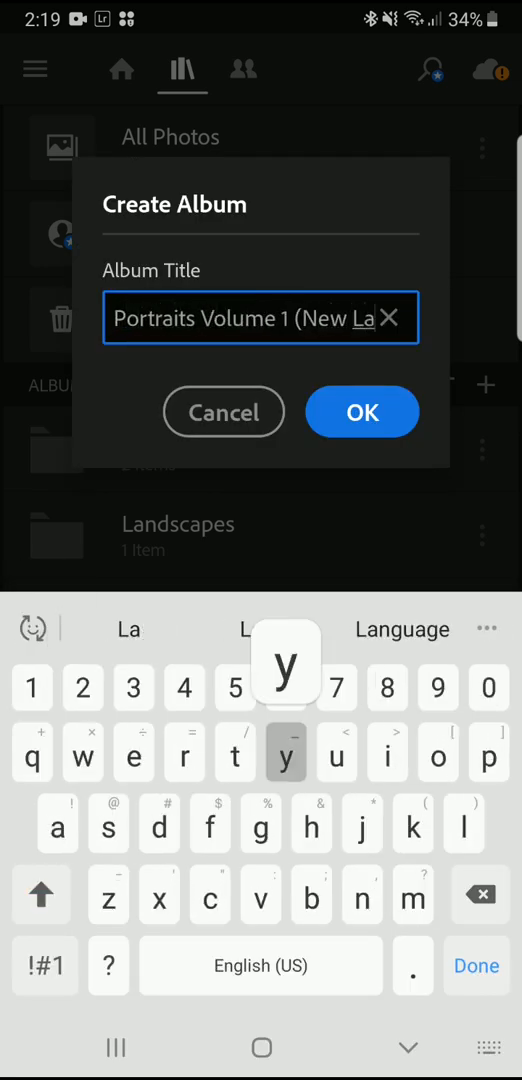
pyautogui.click(360, 412)
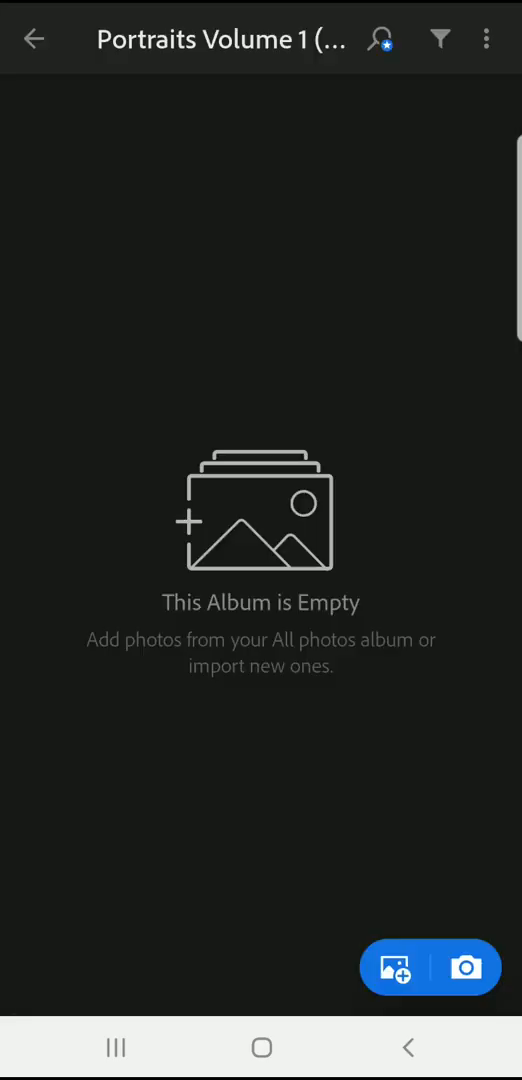
# - Import the 32 preset DNG files from the phone's files into the album
pyautogui.click(392, 968)
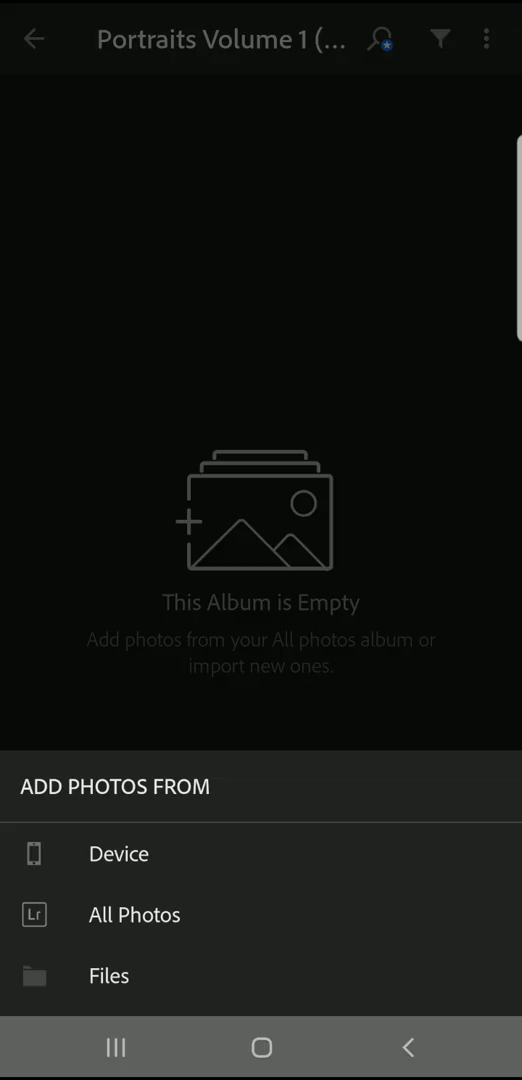
pyautogui.click(108, 976)
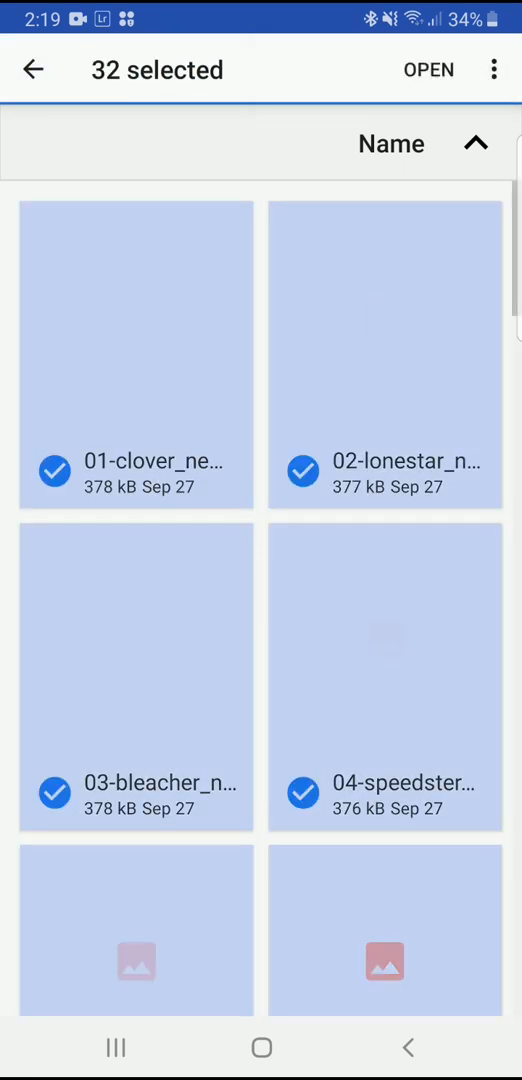
pyautogui.click(428, 70)
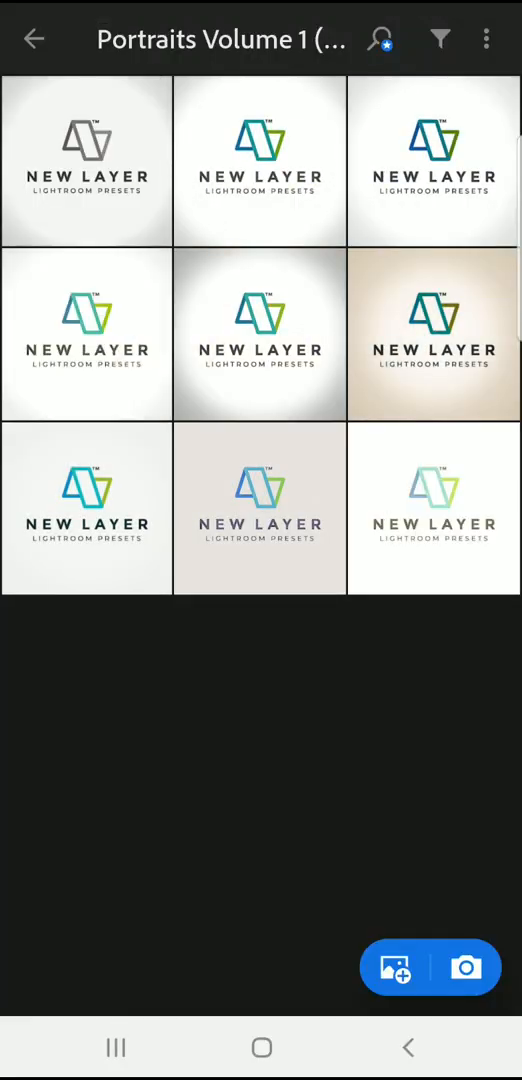
# - Open the first imported preset image from the album in the editor
pyautogui.scroll(-3)
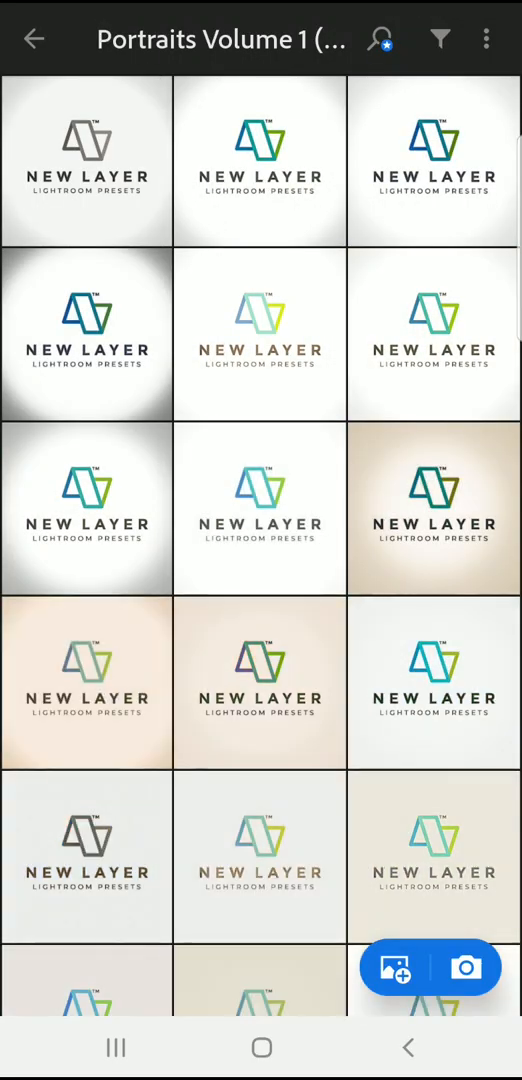
pyautogui.click(486, 38)
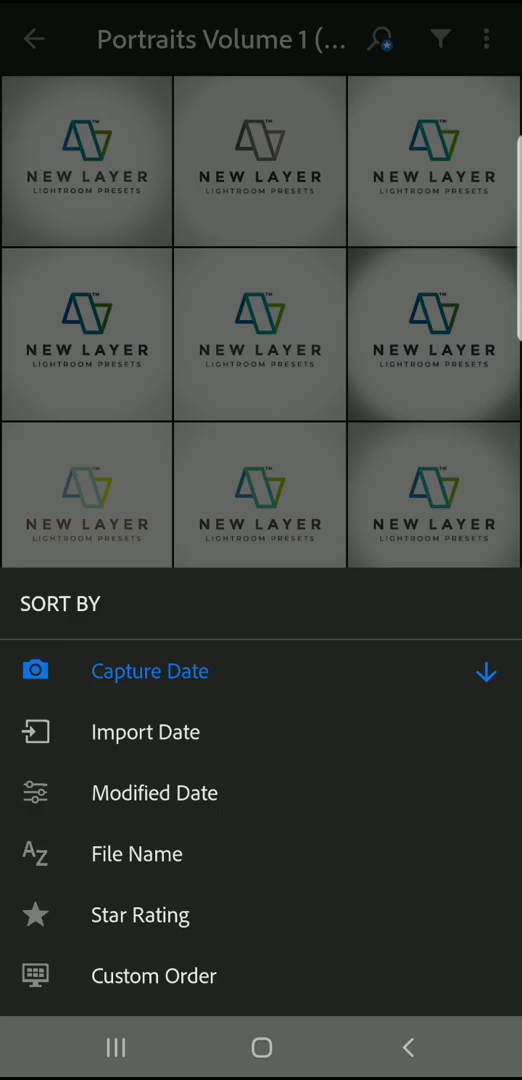
pyautogui.click(136, 852)
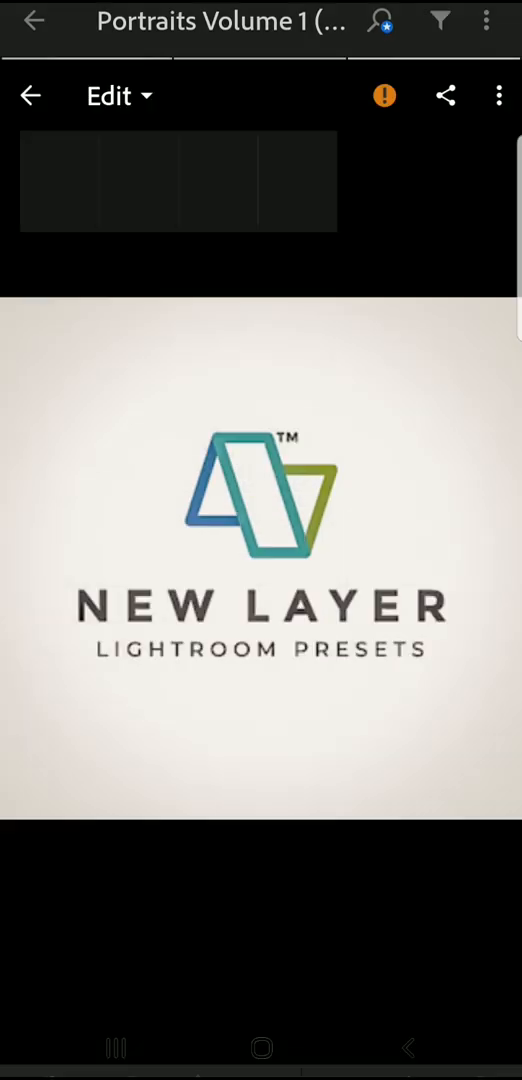
# - Read the file name 01-clover_new-layer.dng in Info view, then return to Edit with its options menu
pyautogui.click(110, 96)
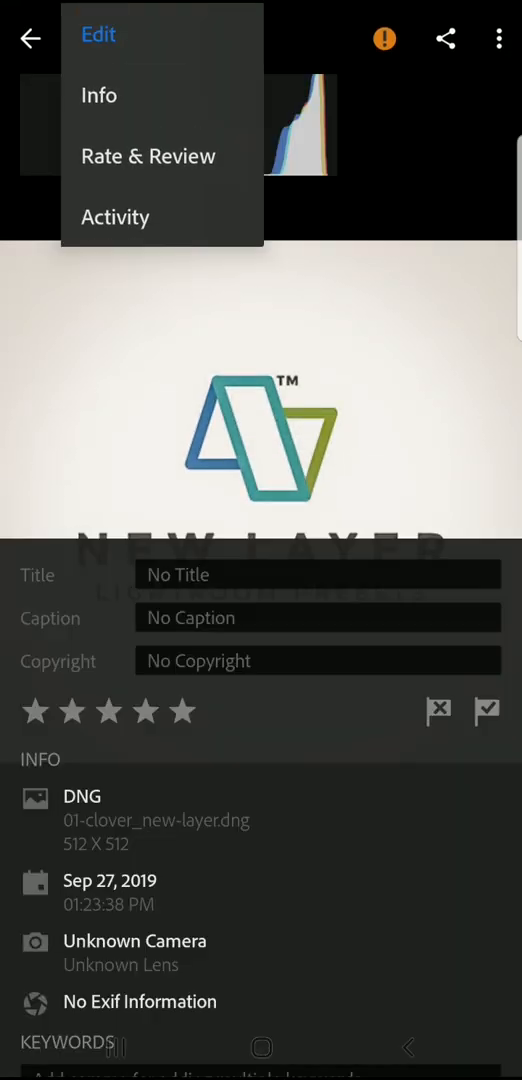
pyautogui.click(100, 96)
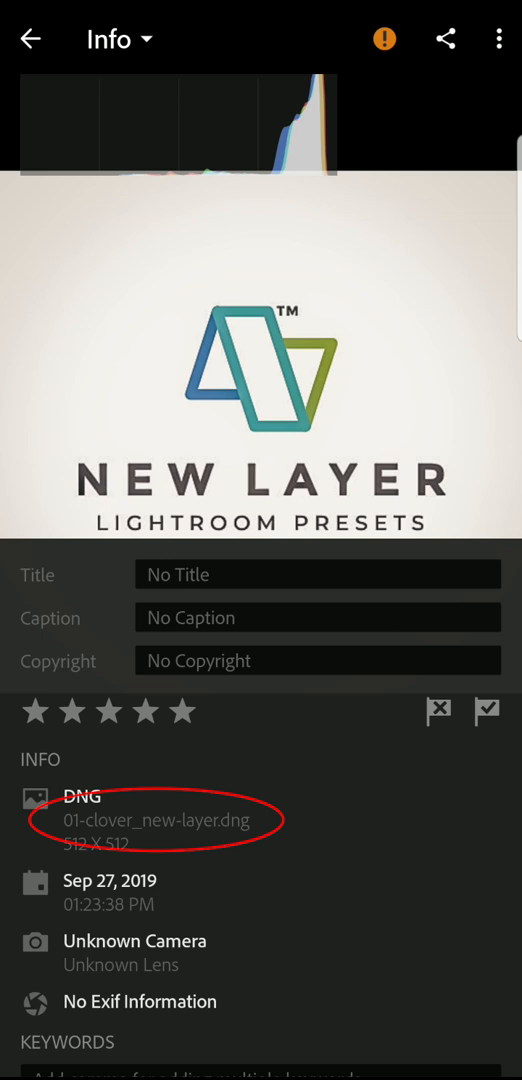
pyautogui.click(110, 38)
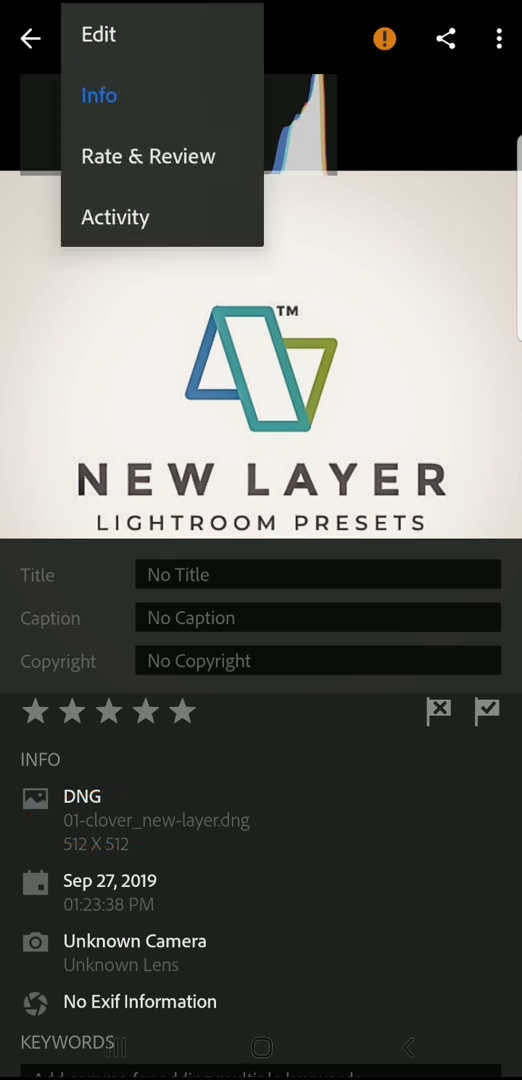
pyautogui.click(500, 38)
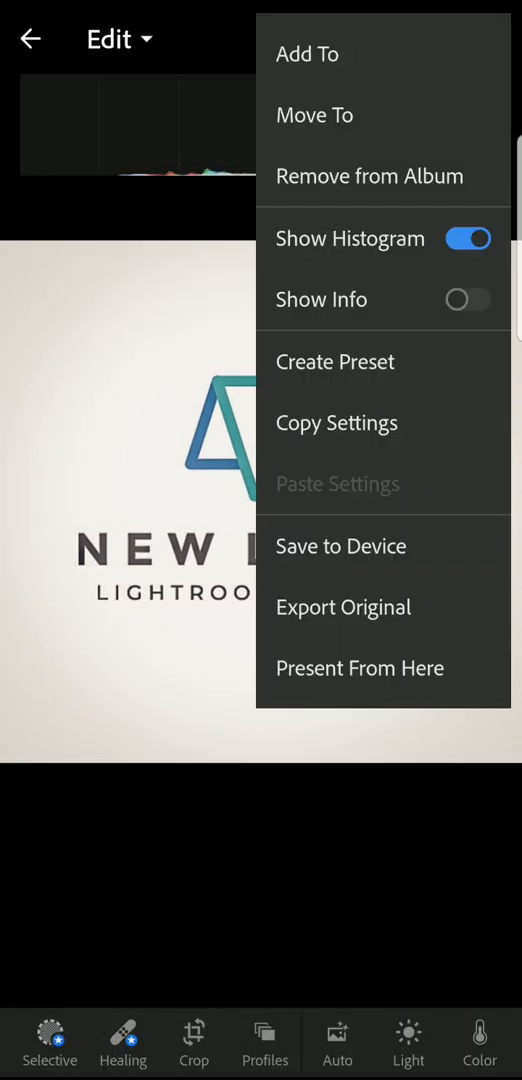
# - Create preset 01 - Clover in a new preset group named Portraits Volume 1 (New Layer)
pyautogui.click(336, 360)
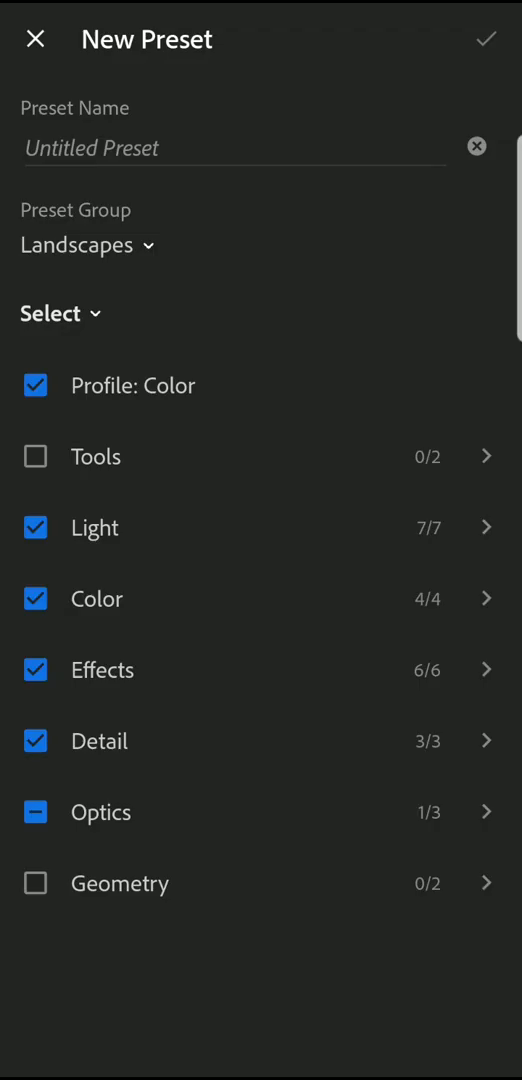
pyautogui.click(88, 244)
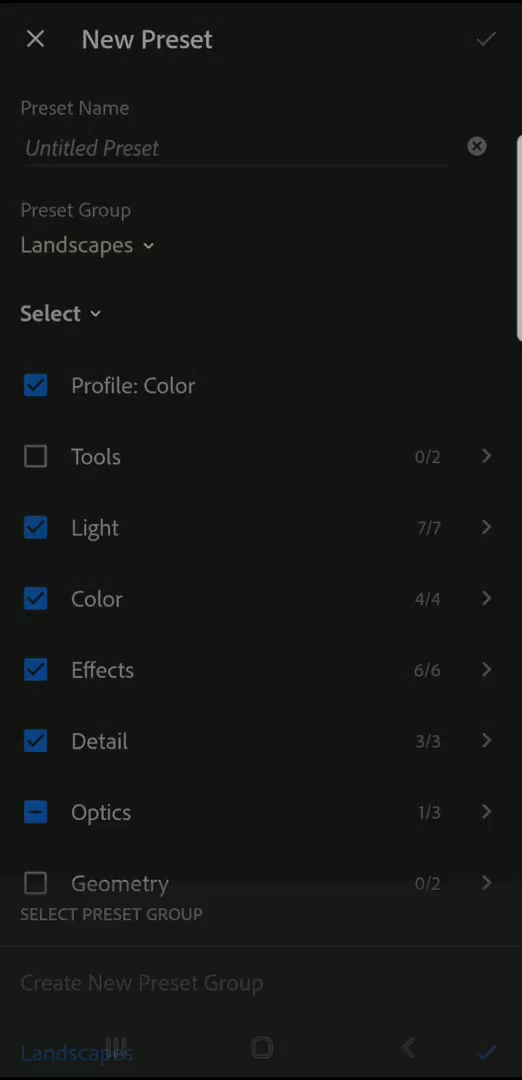
pyautogui.write('Portraits Volume 1')
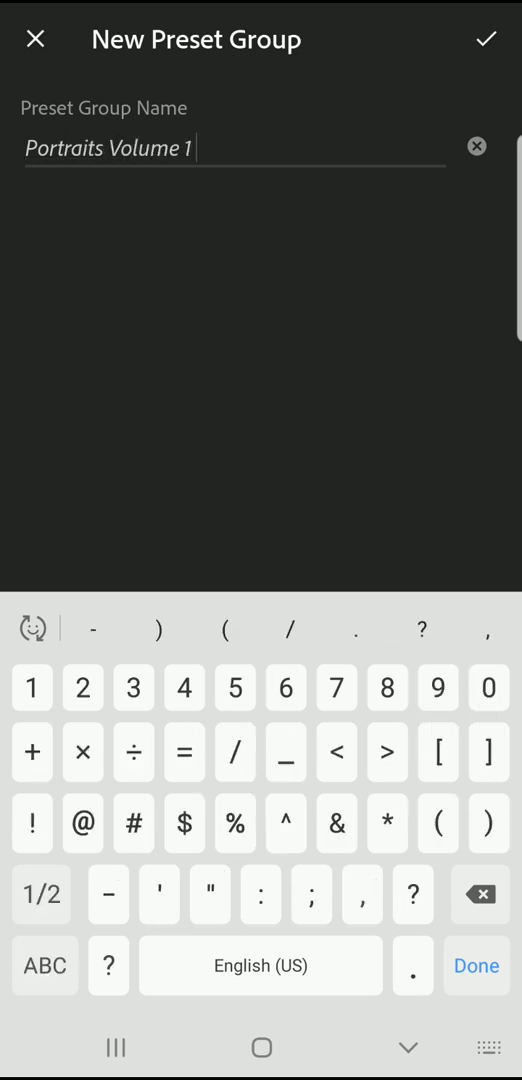
pyautogui.click(488, 38)
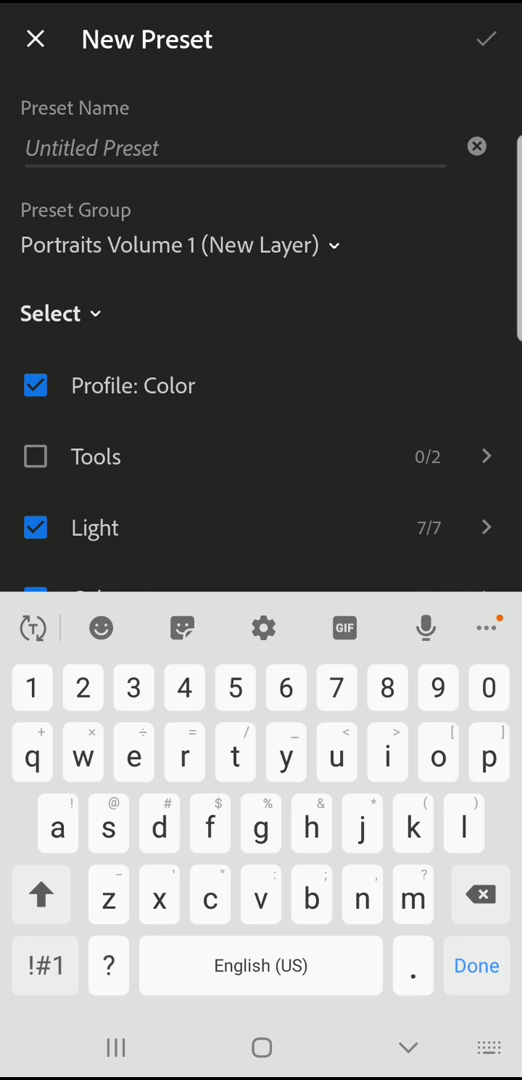
pyautogui.write('01 - Clov')
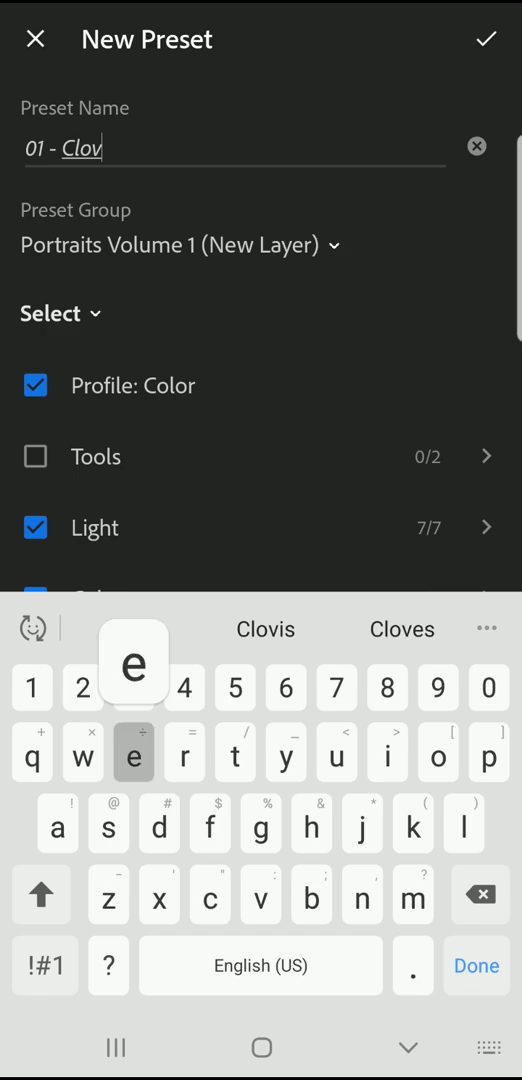
pyautogui.click(488, 38)
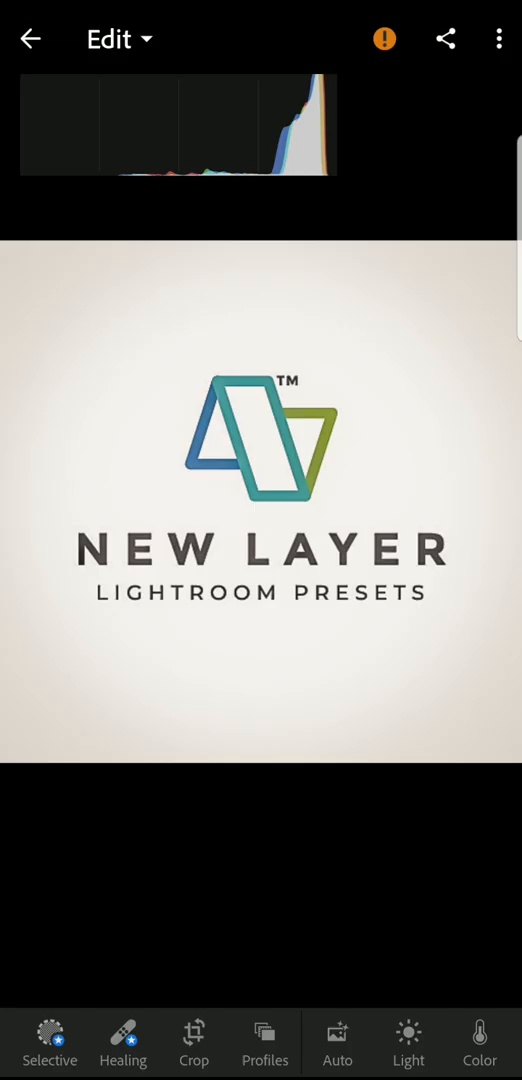
# - Create preset 02 - Lonestar from the next photo in the same group
pyautogui.click(30, 38)
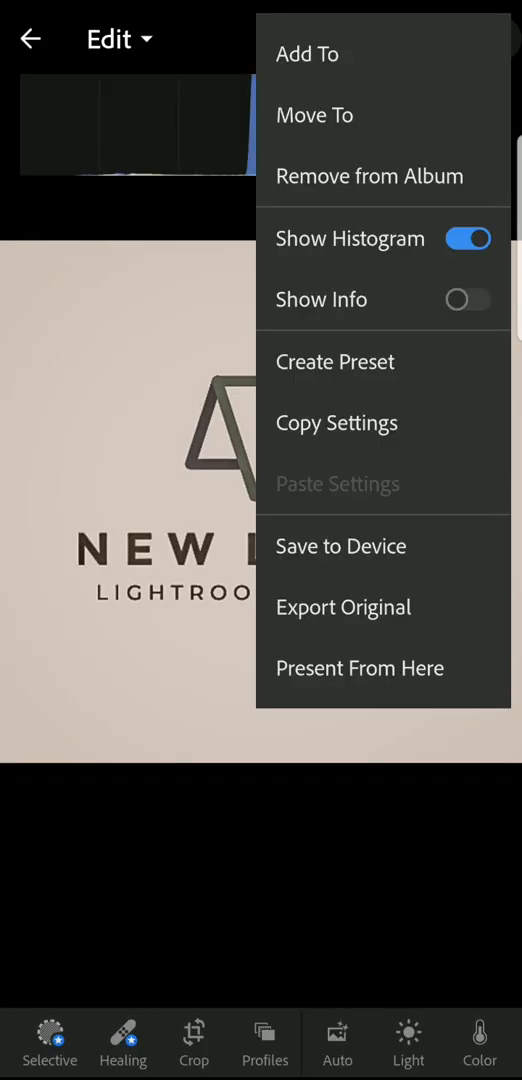
pyautogui.click(336, 362)
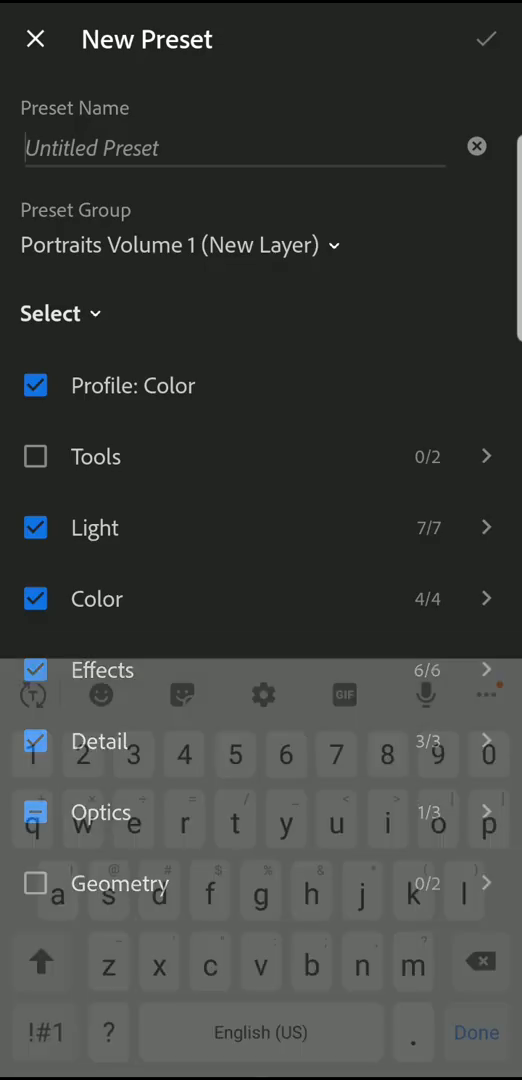
pyautogui.write('02 - Lonestar')
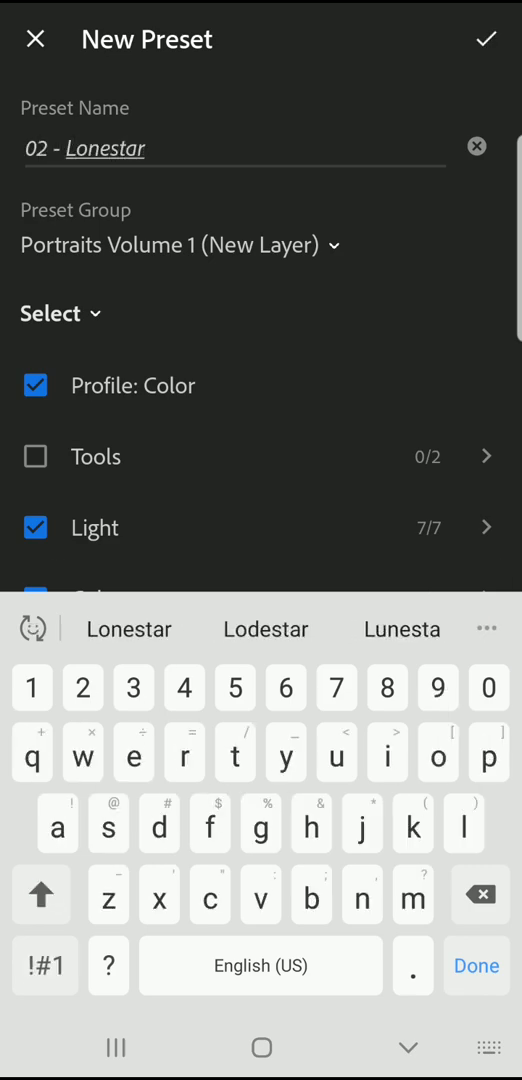
pyautogui.click(488, 38)
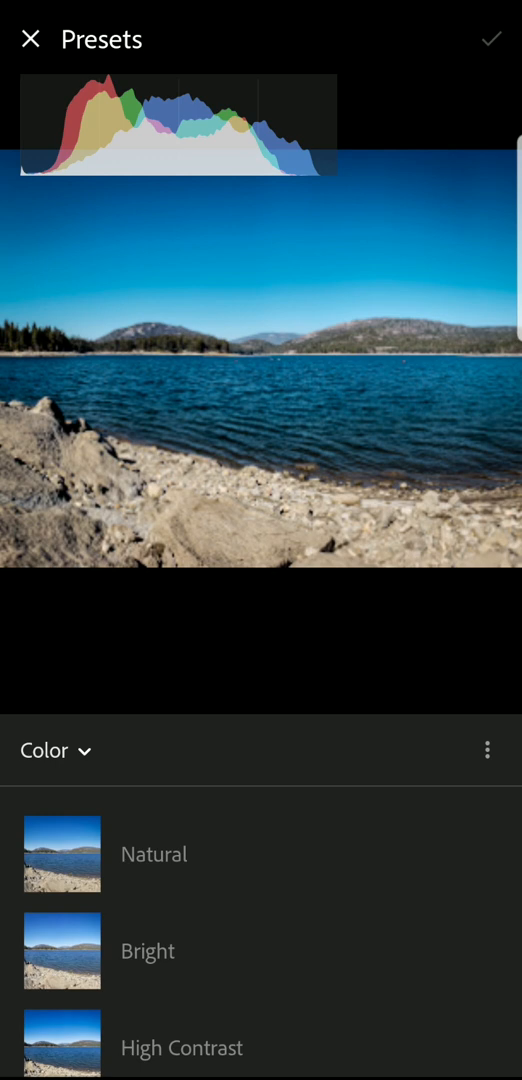
# - Apply 20 - Streetlamp from the Portraits Volume 1 (New Layer) group to the lake photo
pyautogui.click(56, 752)
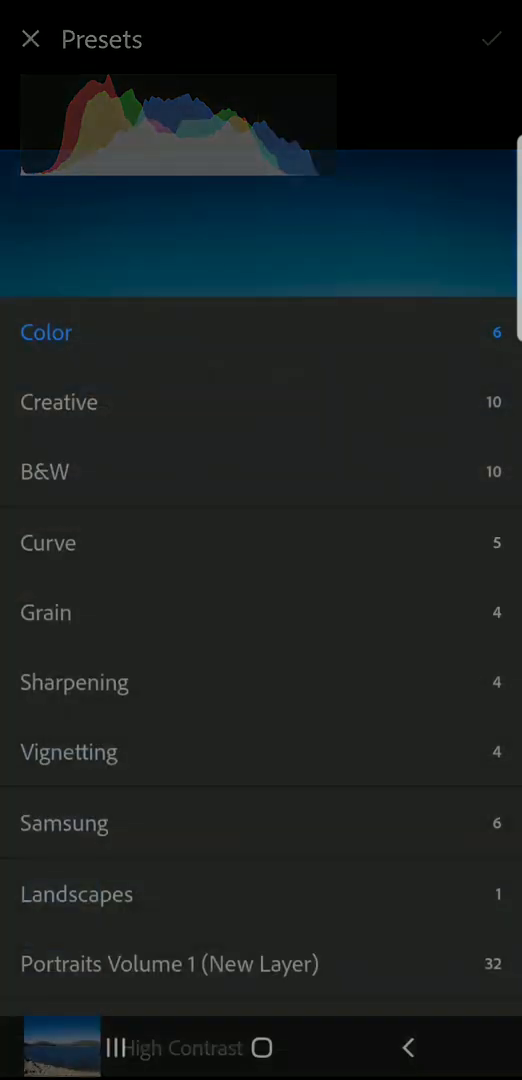
pyautogui.click(170, 964)
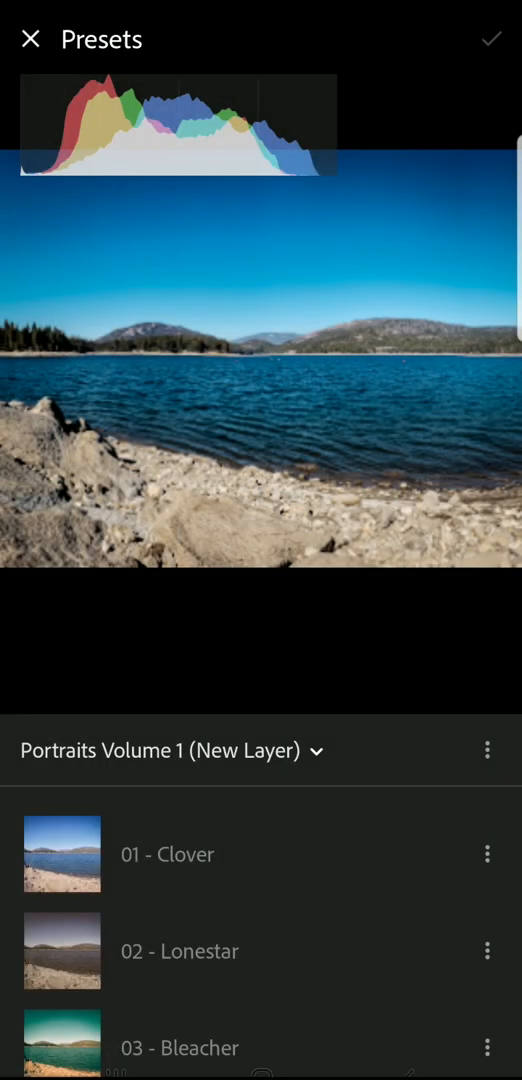
pyautogui.scroll(-3)
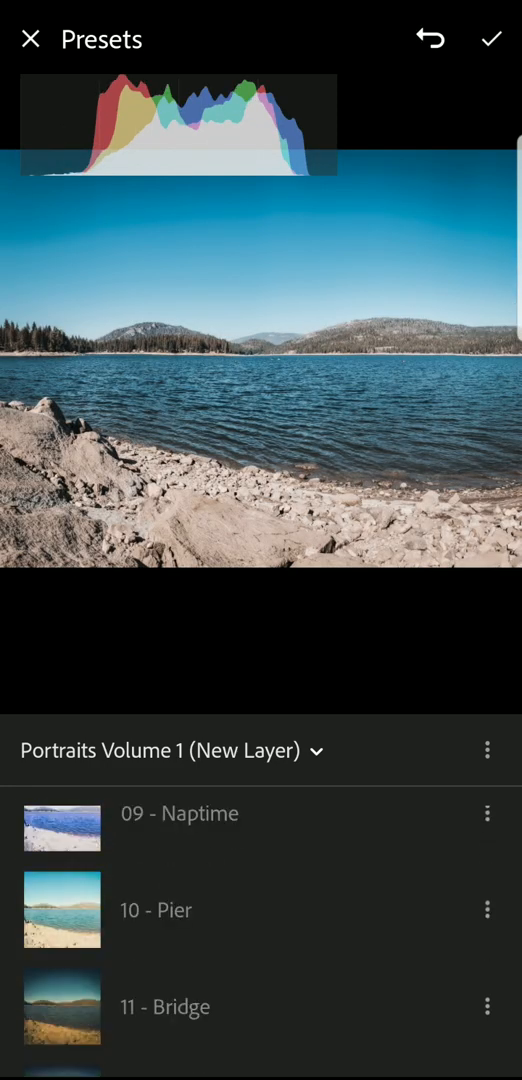
pyautogui.scroll(-3)
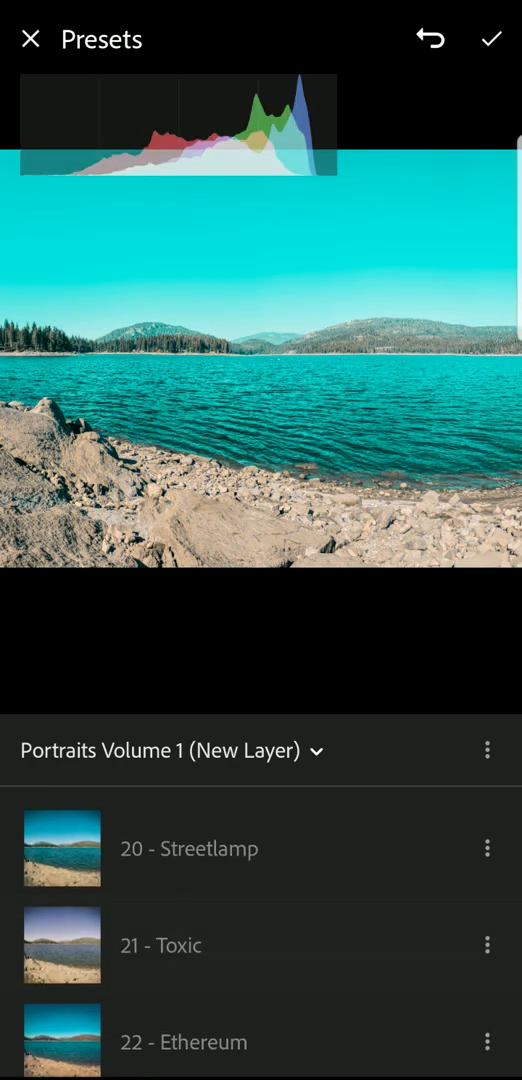
pyautogui.click(62, 848)
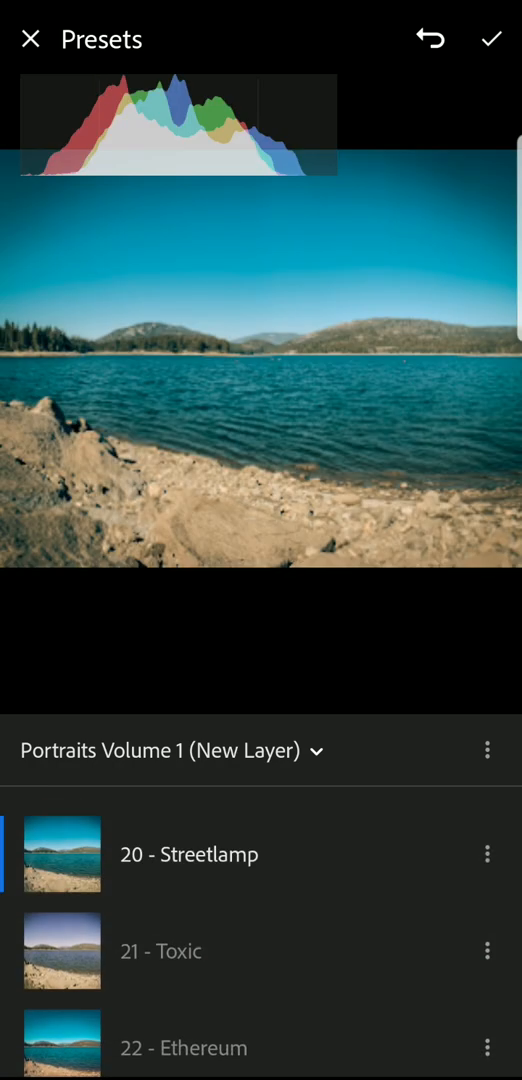